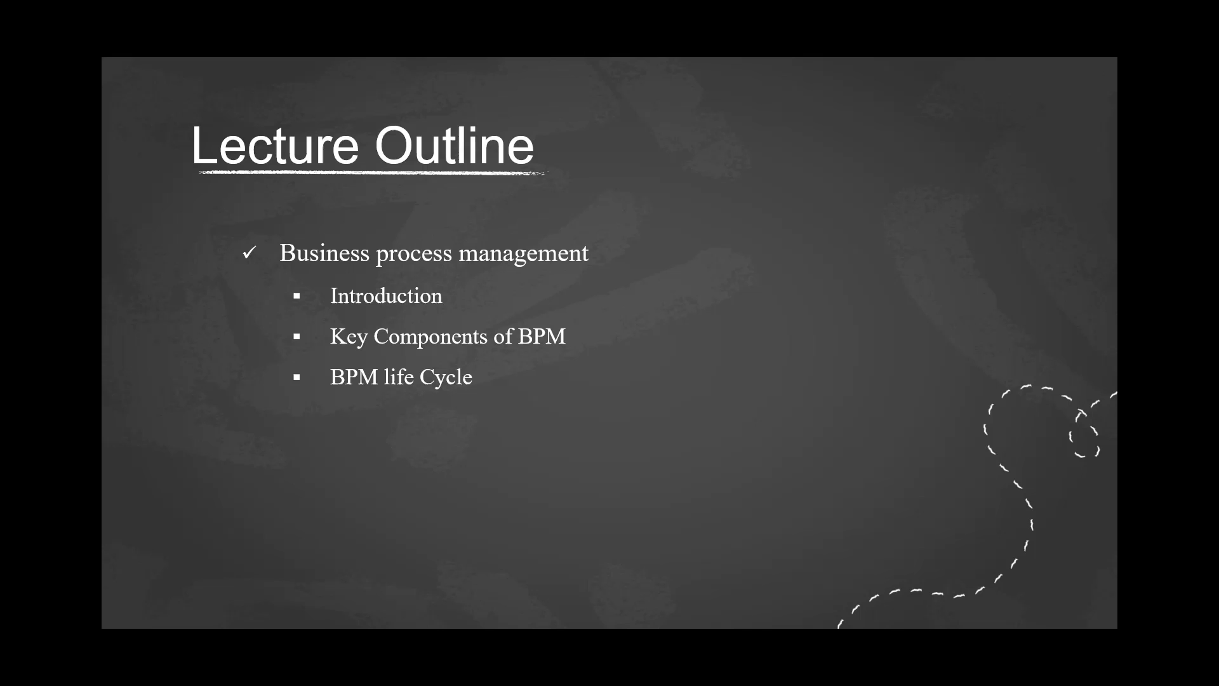
Advance the slideshow to the Key Components slide with its three numbered points.
{"action": "key", "text": "right"}
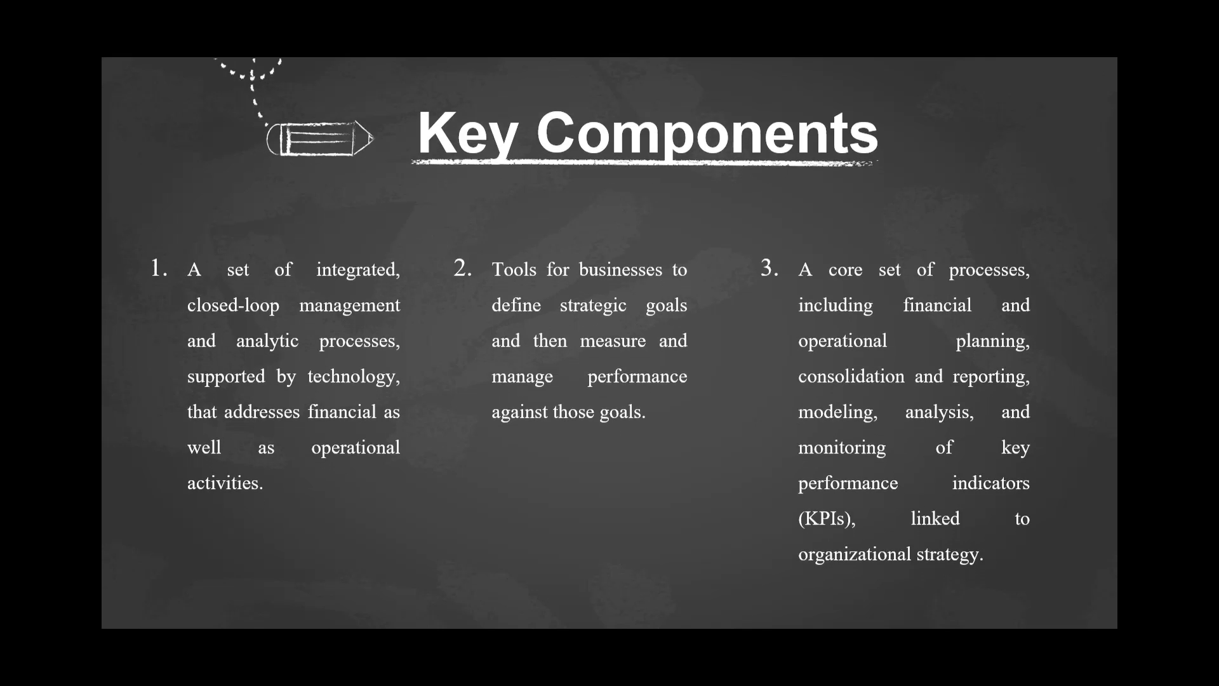
Advance from Key Components to the Life Cycle slide and its four-stage diagram.
{"action": "key", "text": "Right"}
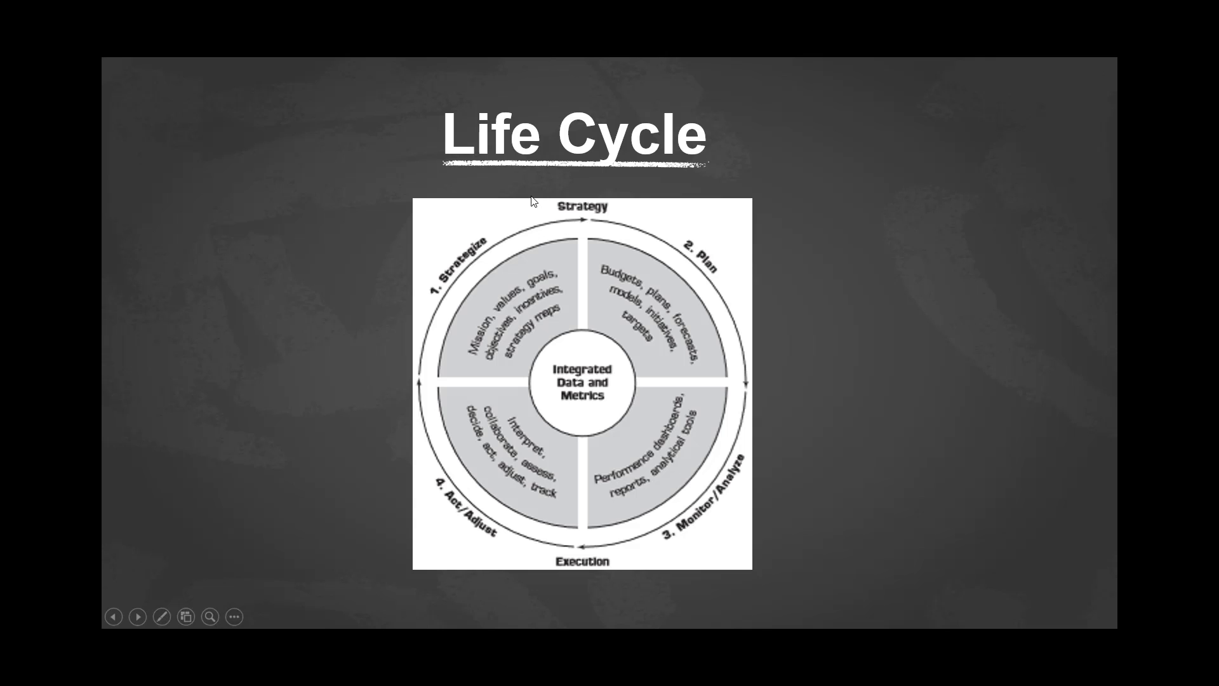
{"action": "mouse_move", "coordinate": [452, 256]}
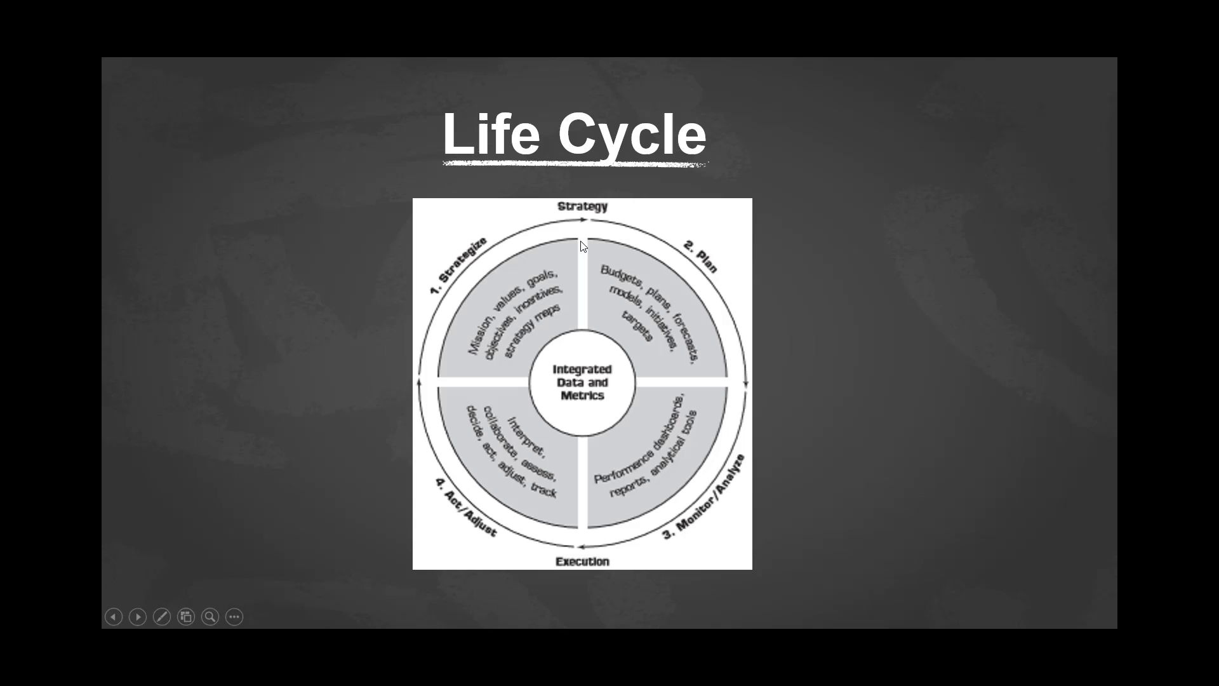
{"action": "mouse_move", "coordinate": [617, 286]}
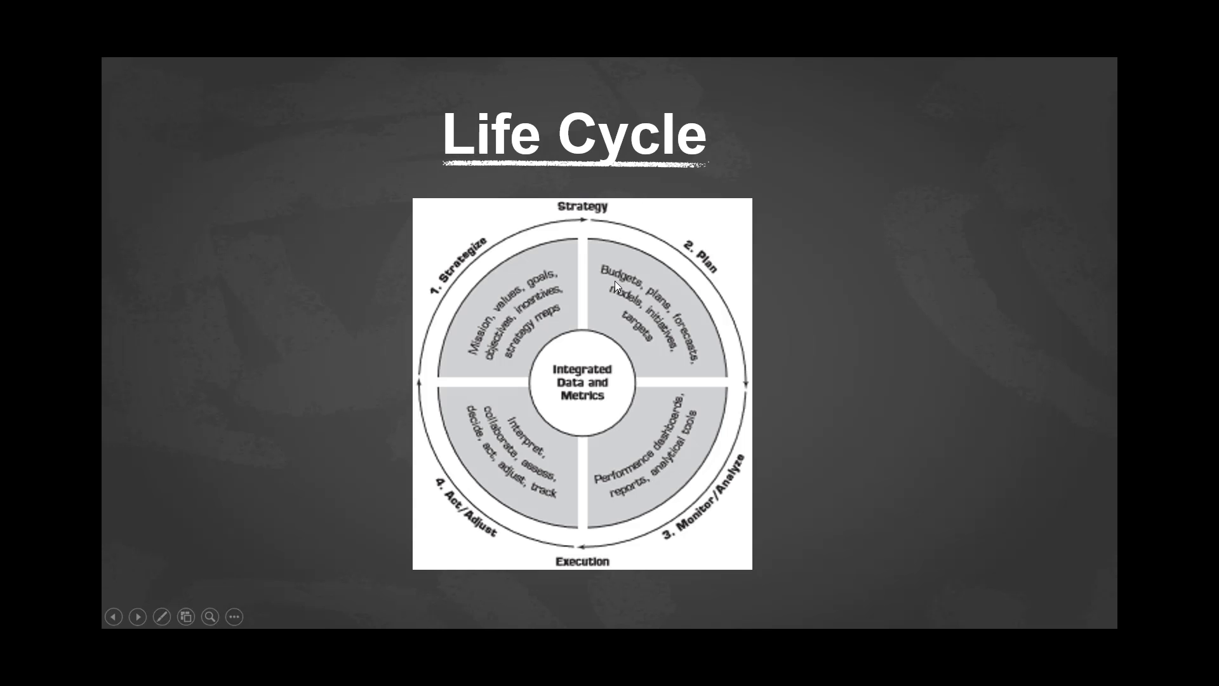
{"action": "mouse_move", "coordinate": [535, 555]}
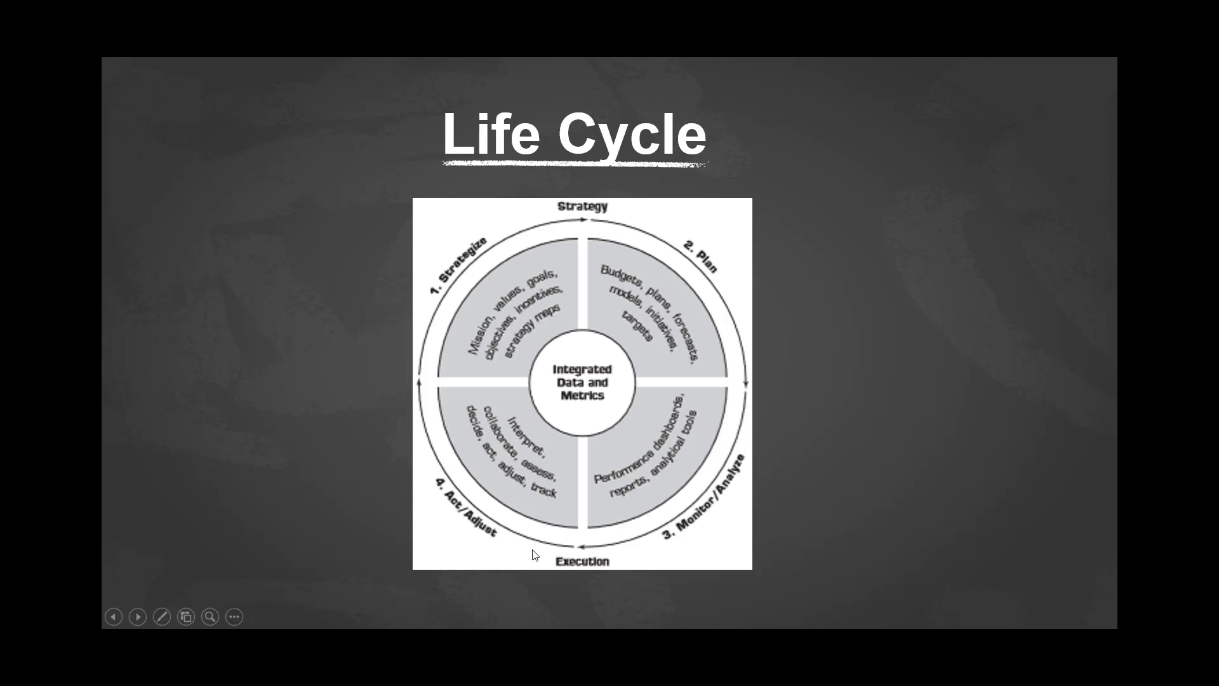
{"action": "mouse_move", "coordinate": [462, 465]}
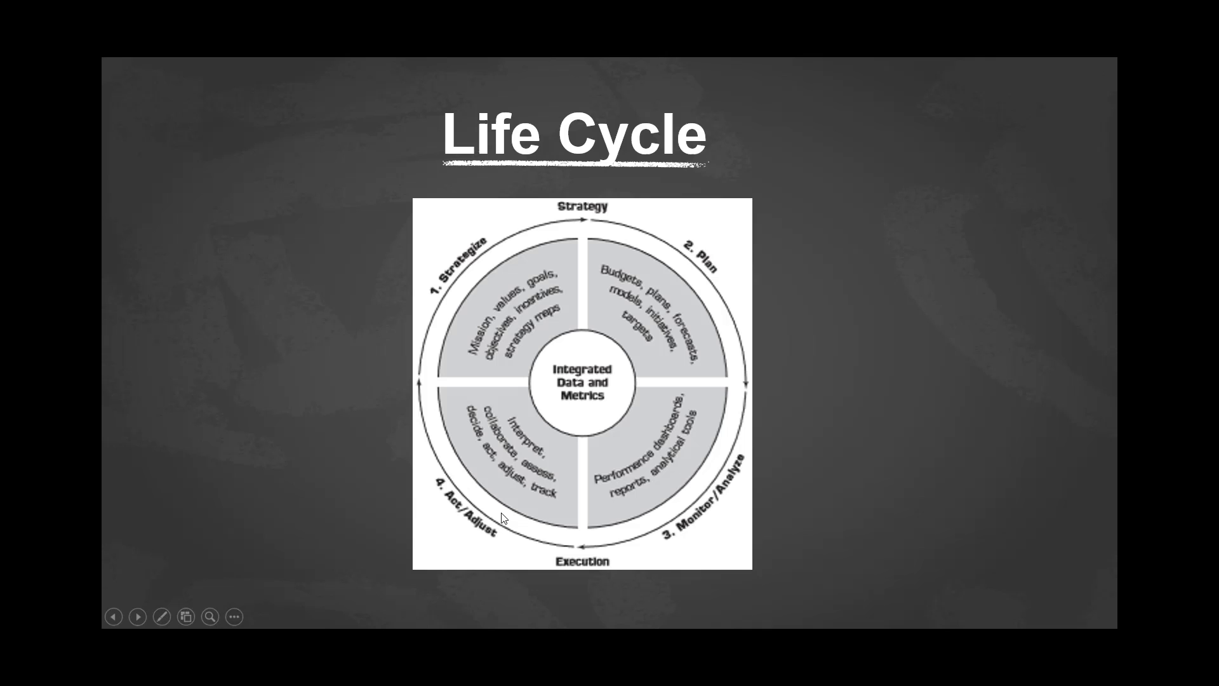
{"action": "mouse_move", "coordinate": [621, 294]}
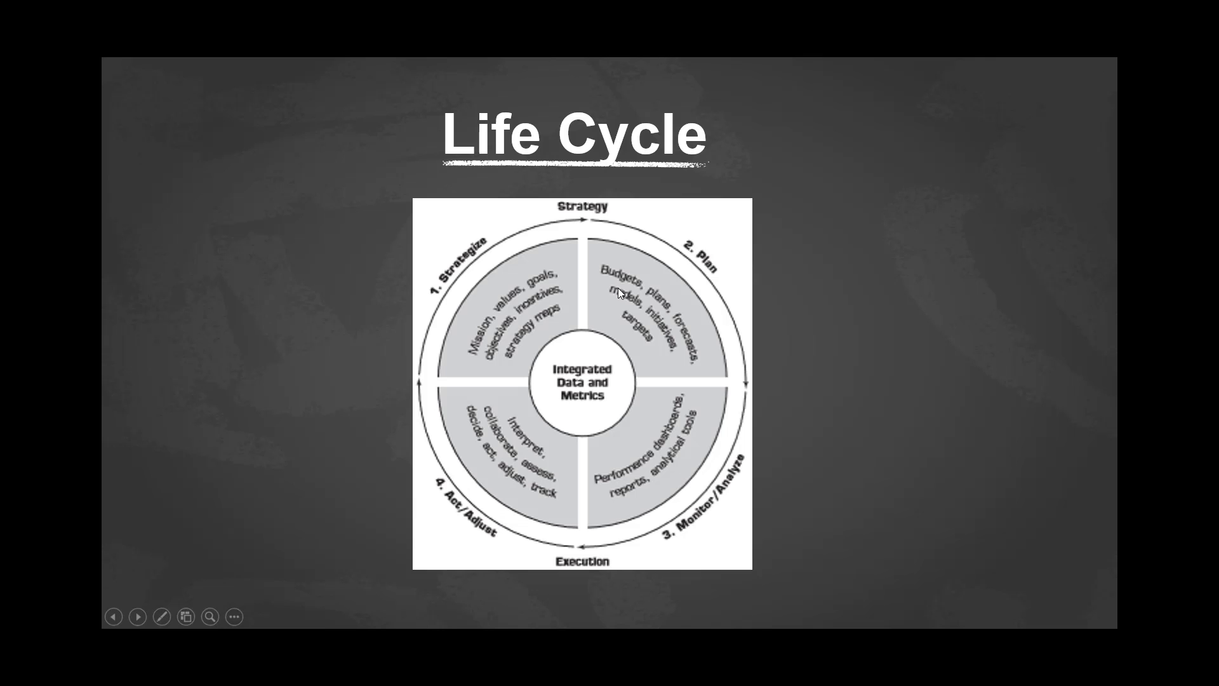
{"action": "mouse_move", "coordinate": [694, 329]}
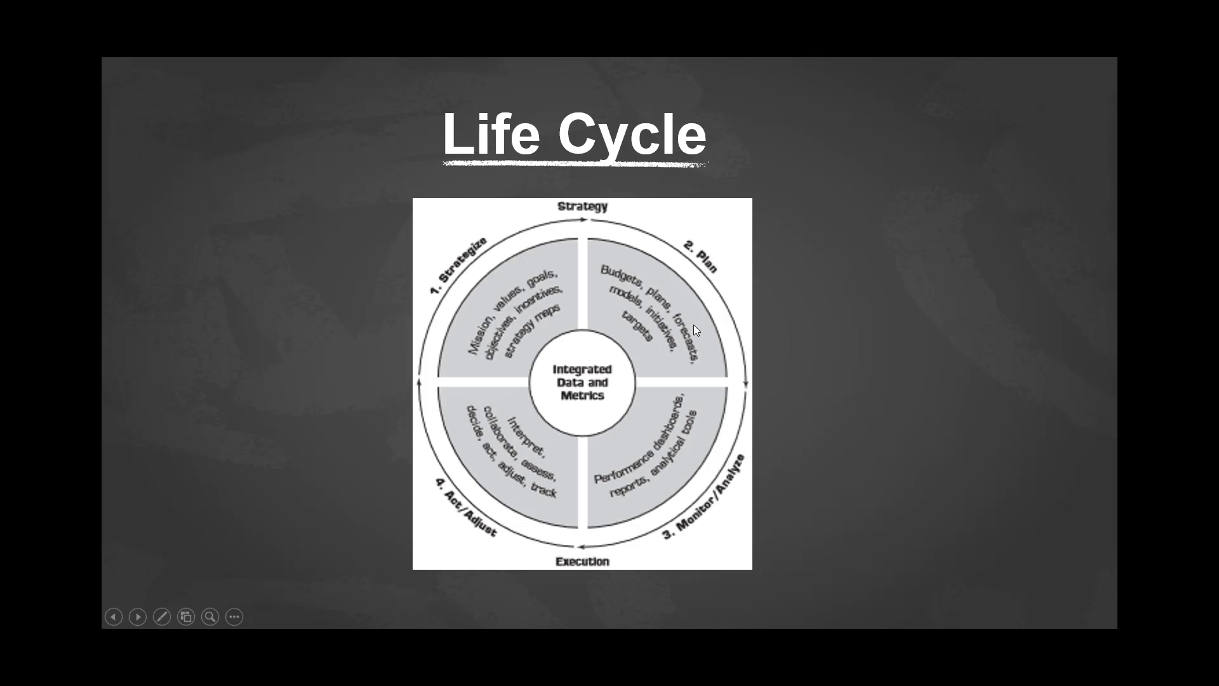
{"action": "mouse_move", "coordinate": [665, 360]}
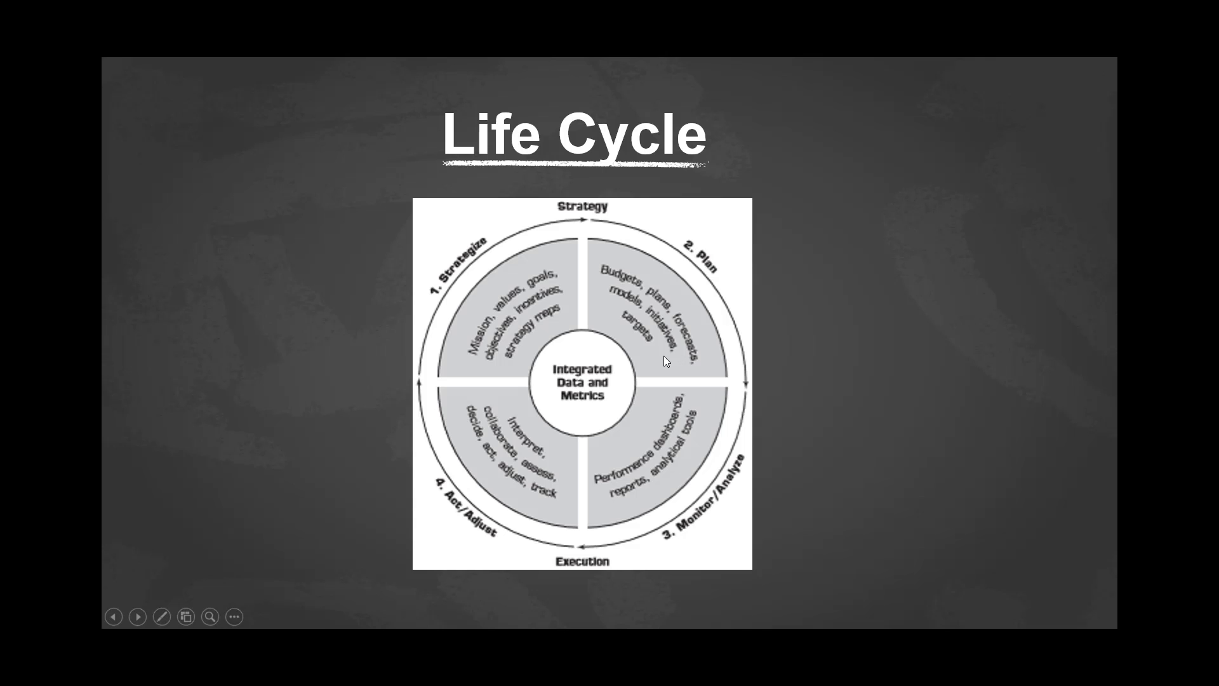
{"action": "mouse_move", "coordinate": [440, 301]}
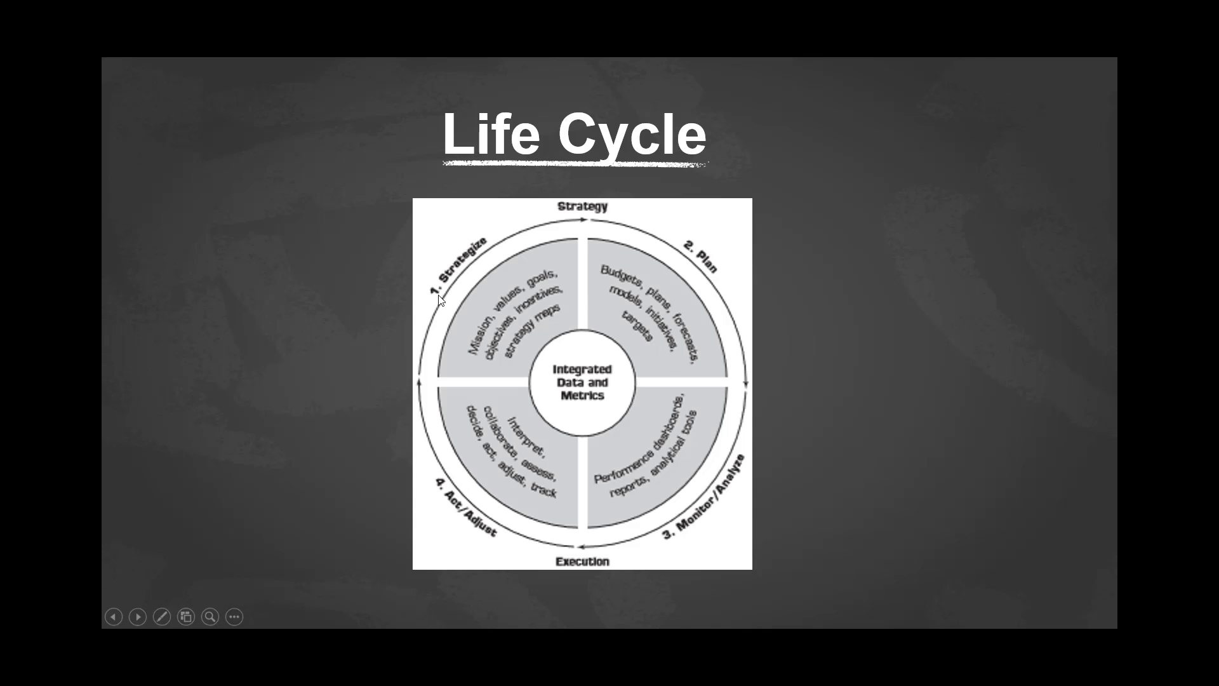
{"action": "mouse_move", "coordinate": [585, 376]}
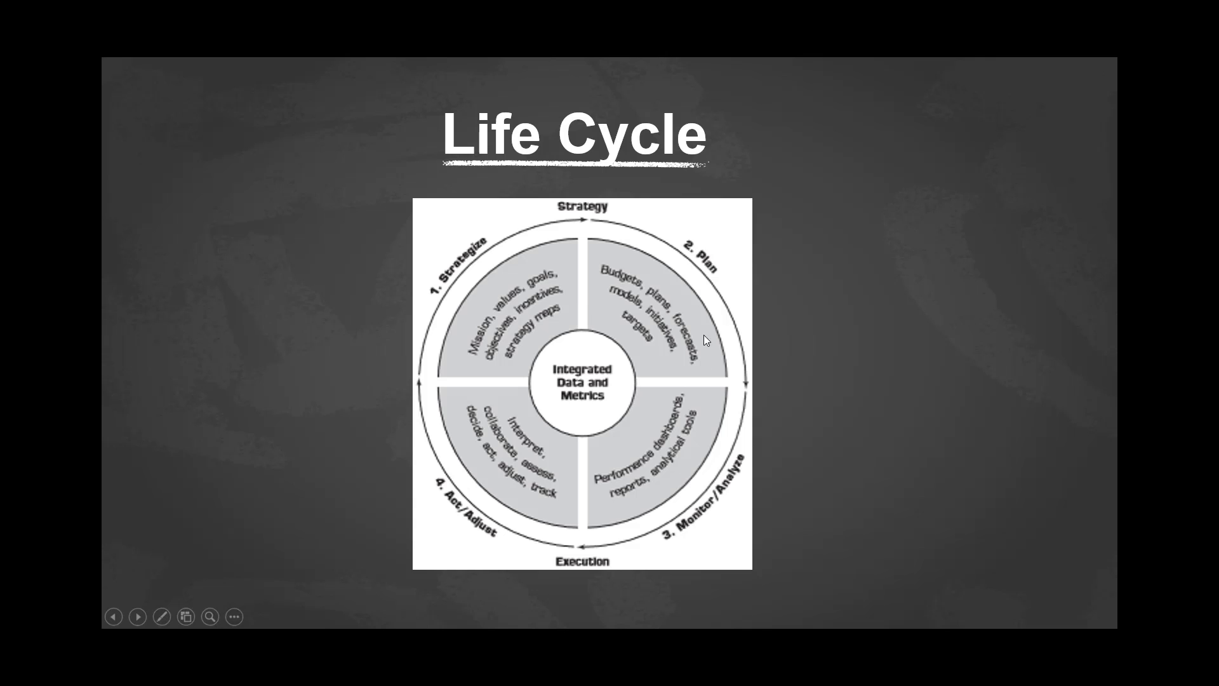
{"action": "mouse_move", "coordinate": [695, 329]}
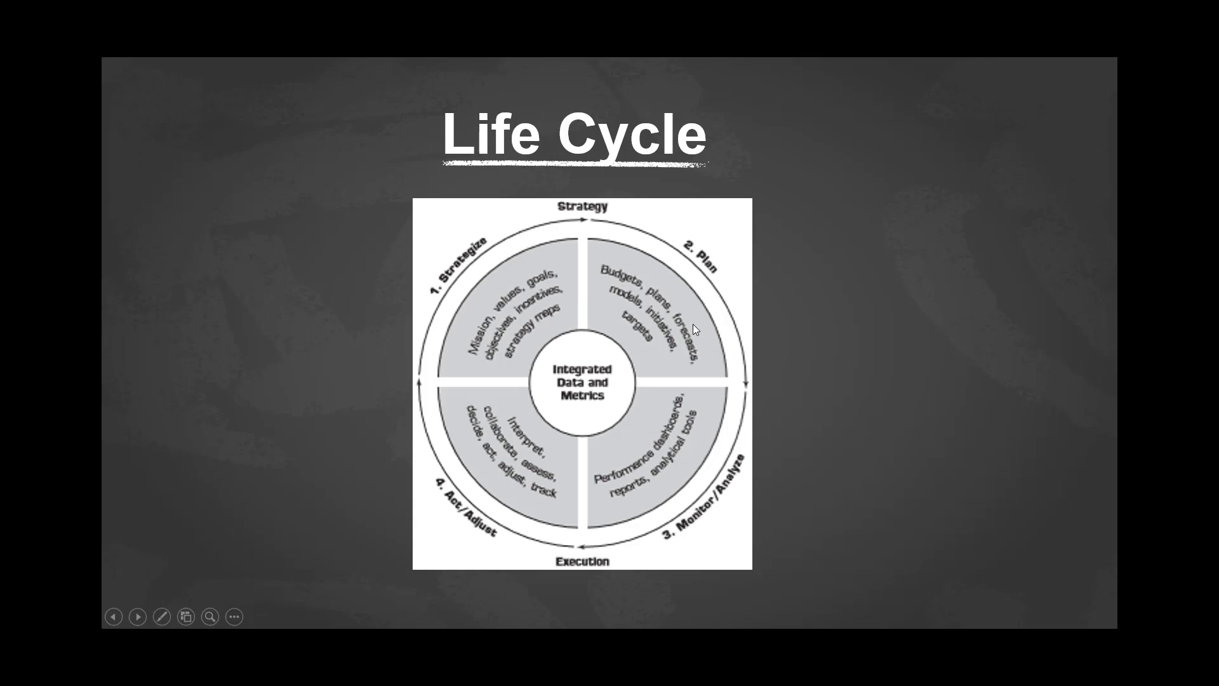
{"action": "mouse_move", "coordinate": [545, 317]}
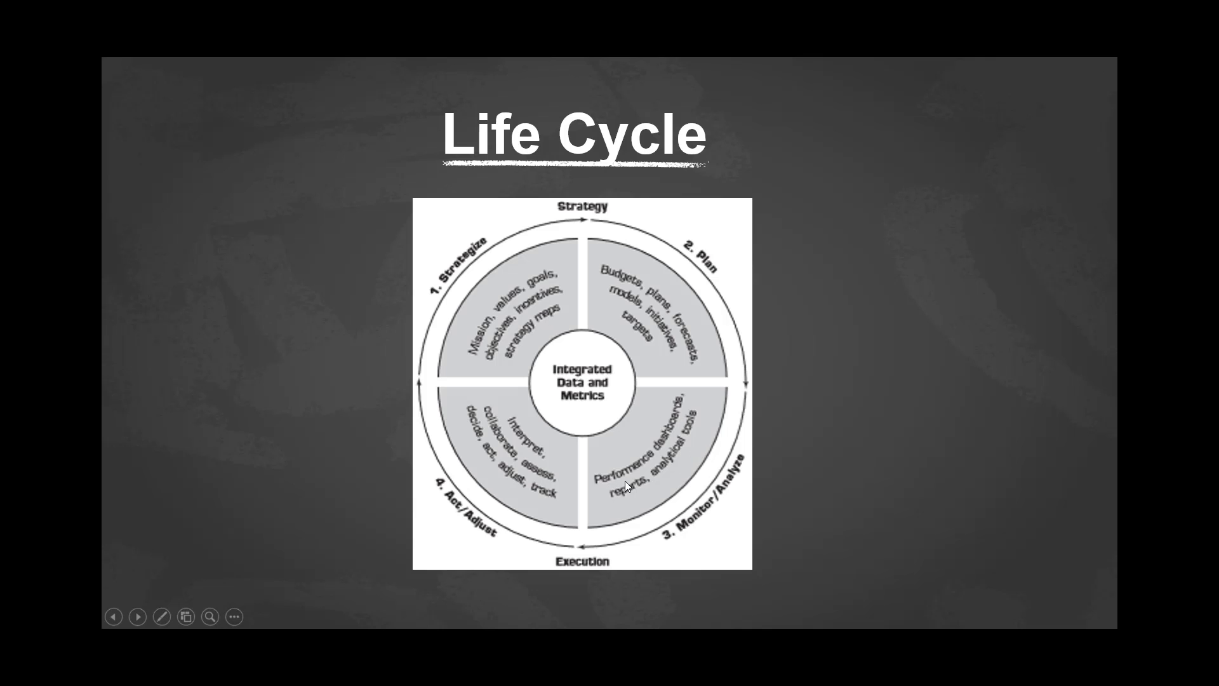
{"action": "mouse_move", "coordinate": [667, 404]}
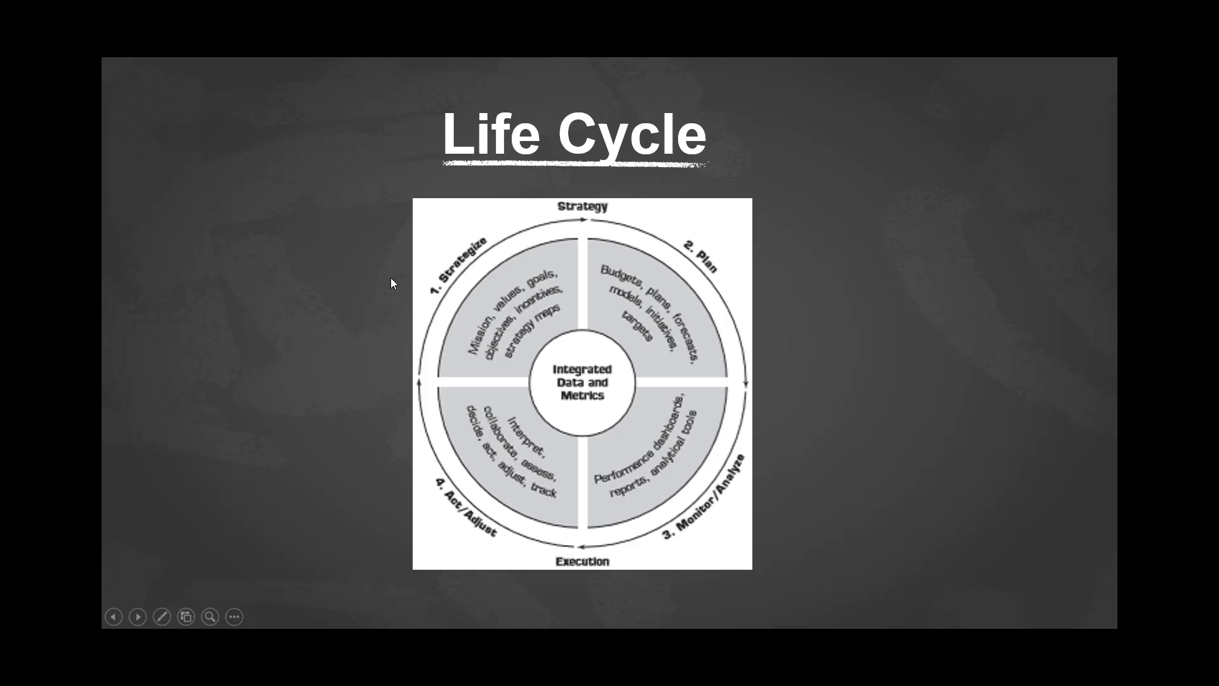
{"action": "mouse_move", "coordinate": [446, 508]}
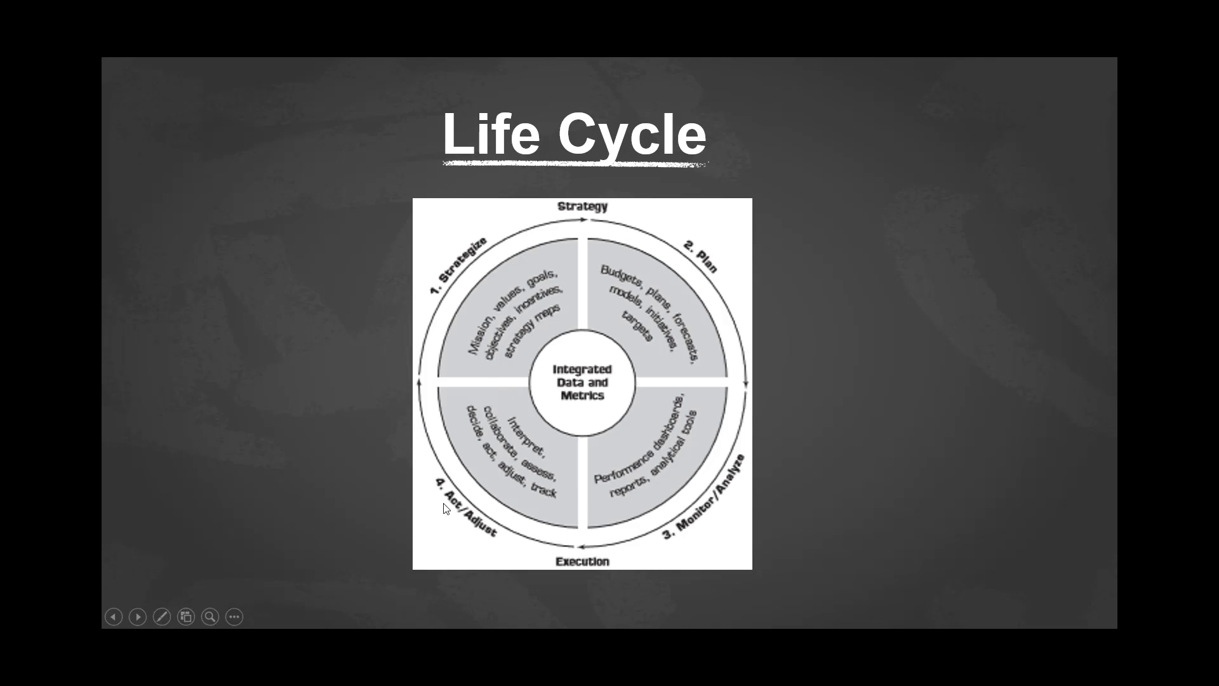
{"action": "mouse_move", "coordinate": [476, 428]}
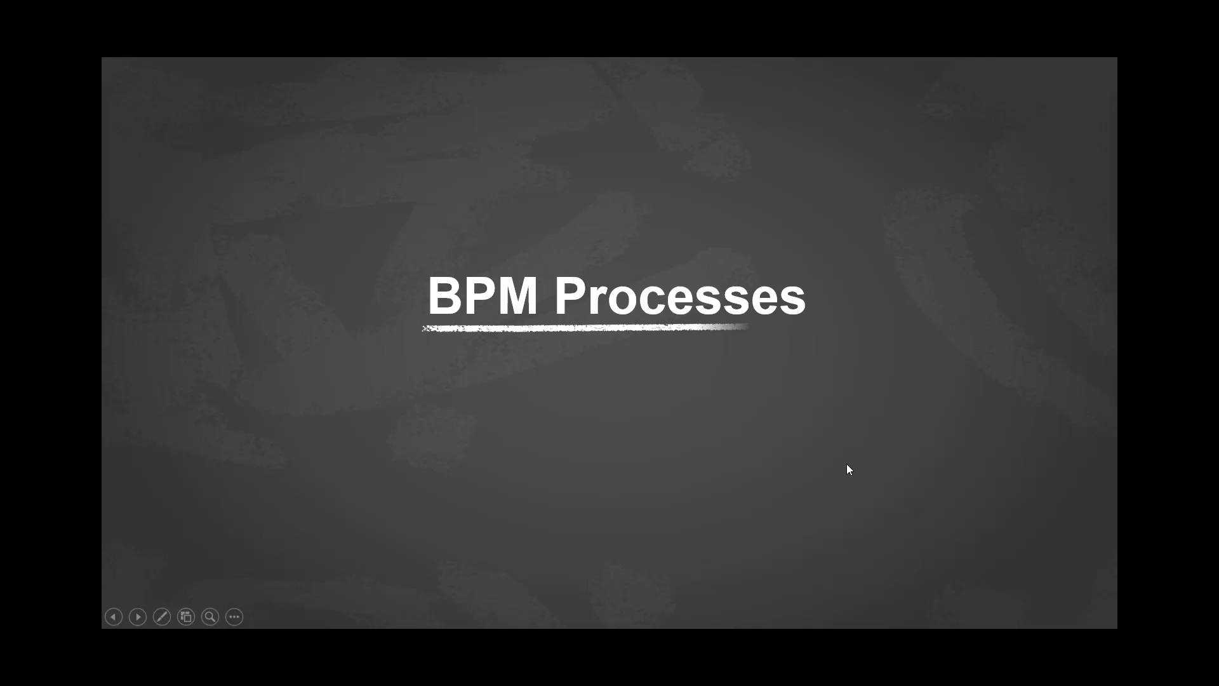
Move past the BPM Processes section slide to the Strategic Plan slide listing Goals & Objectives.
{"action": "left_click", "coordinate": [137, 616]}
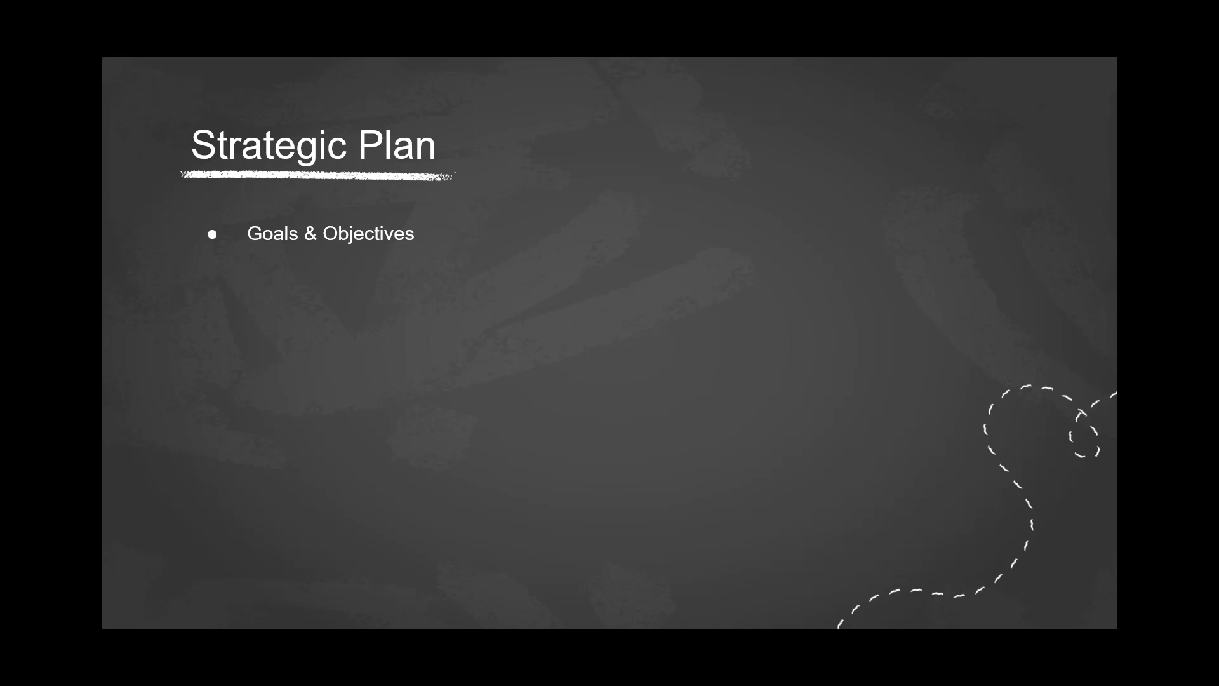
{"action": "type", "text": "Priorities"}
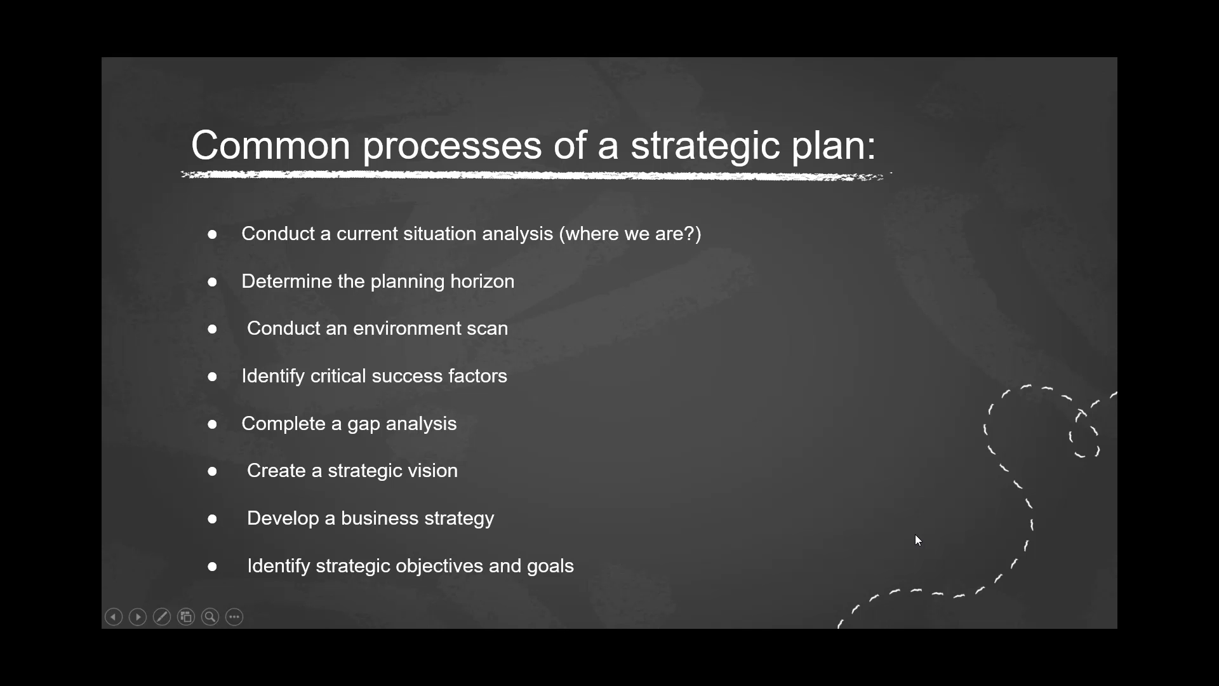
Scroll past the eight strategic-plan processes to reach the Strategy Gap title slide.
{"action": "scroll", "scroll_direction": "down", "scroll_amount": 3}
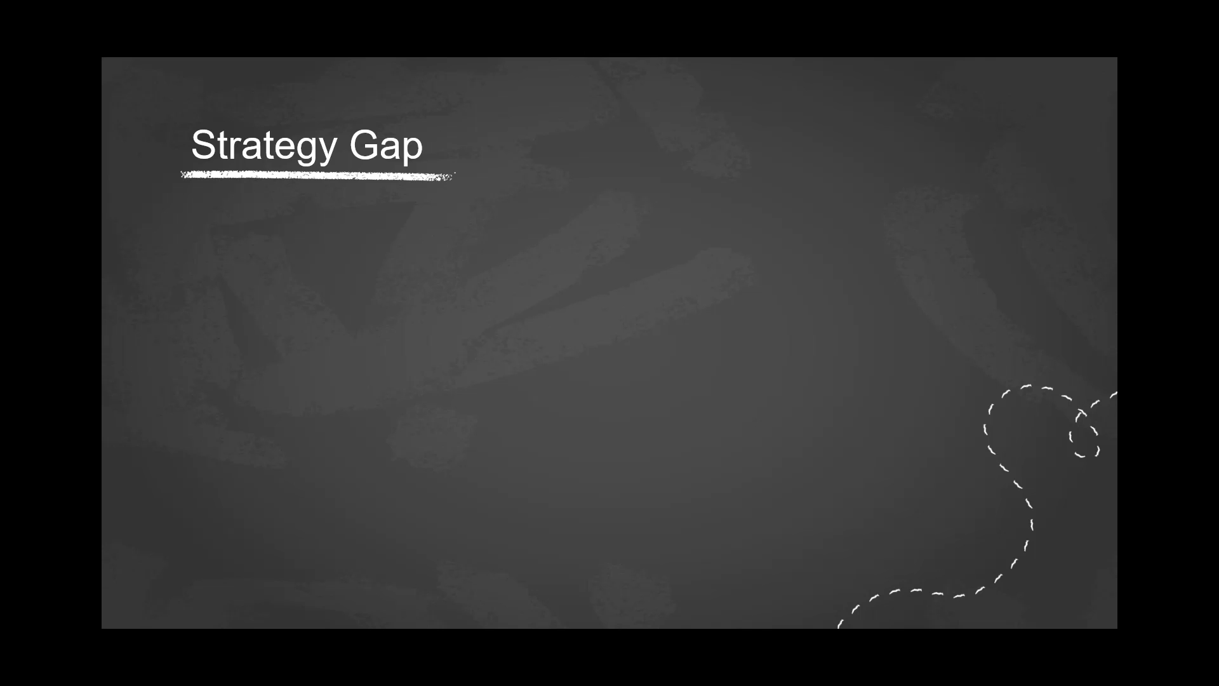
Reveal the Strategy Gap bullets: Communication, Alignment of rewards and incentives, Focus.
{"action": "key", "text": "right"}
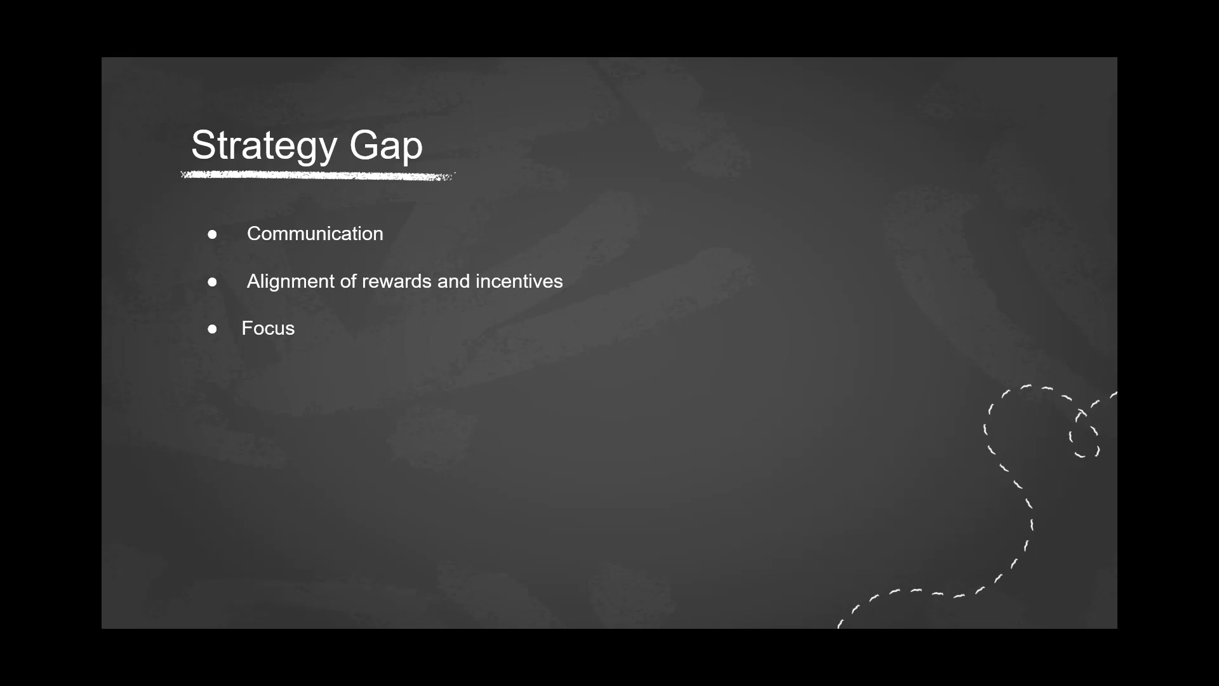
{"action": "type", "text": "Resources"}
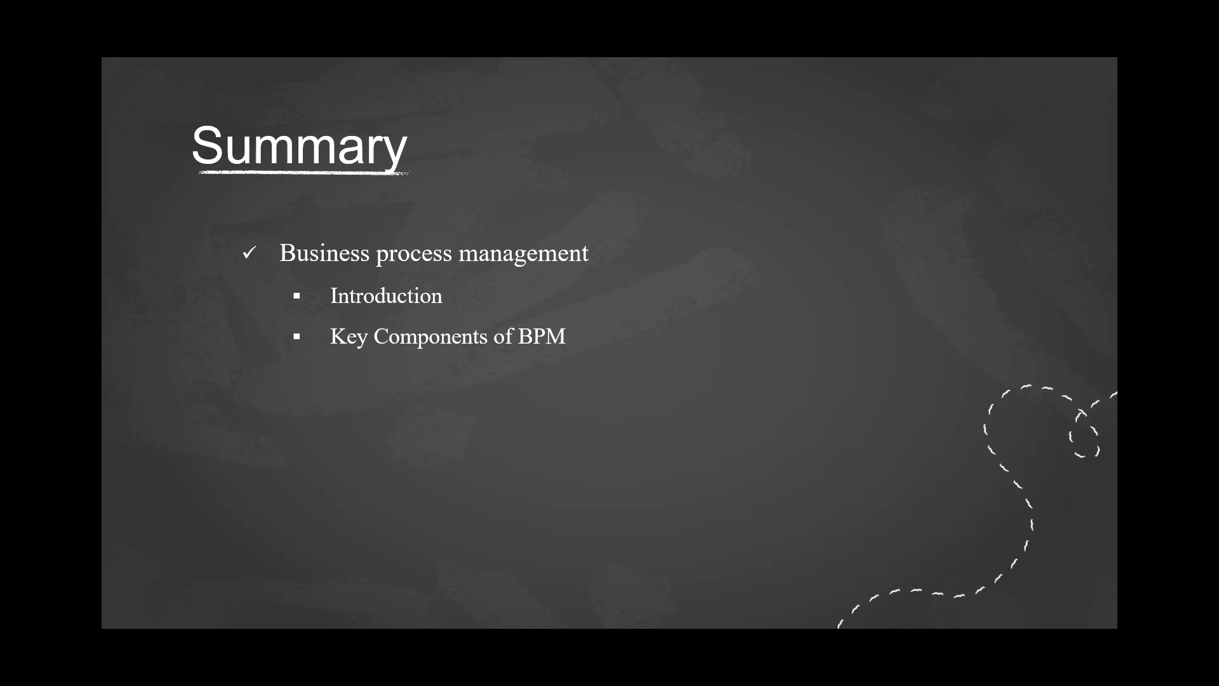
Add 'BPM life Cycle' and 'BPM Processes' sub-bullets under Business process management on the Summary slide.
{"action": "type", "text": "BPM life Cycle"}
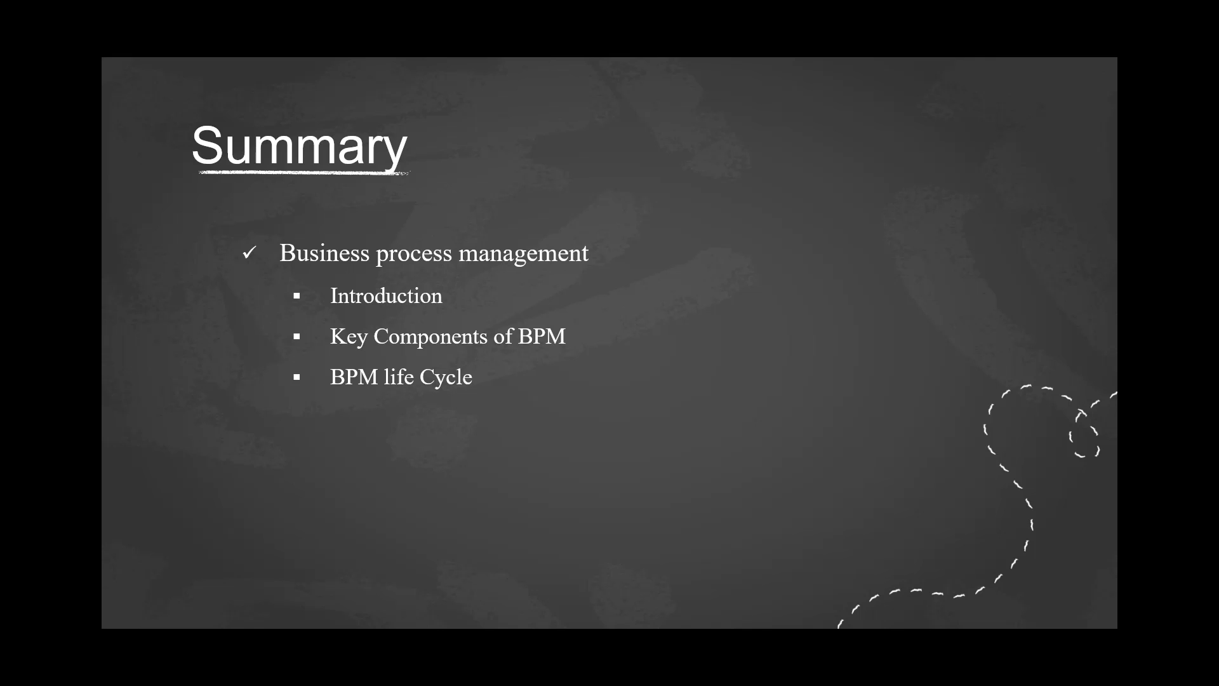
{"action": "type", "text": "BPM Processe"}
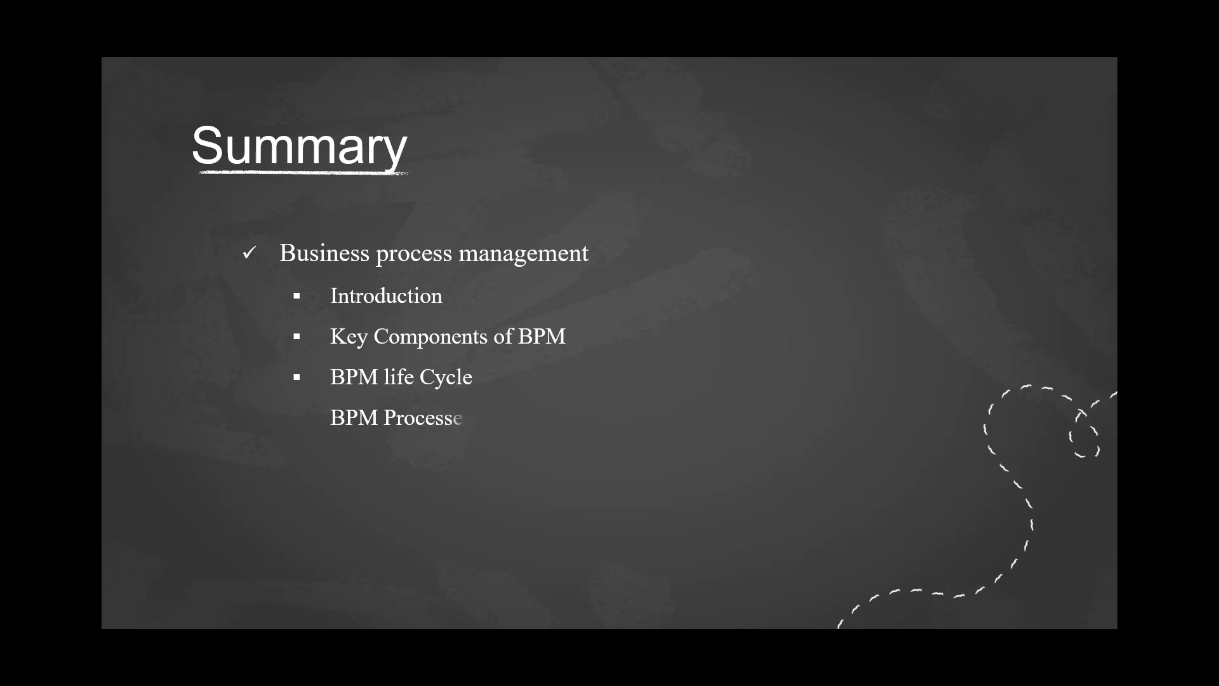